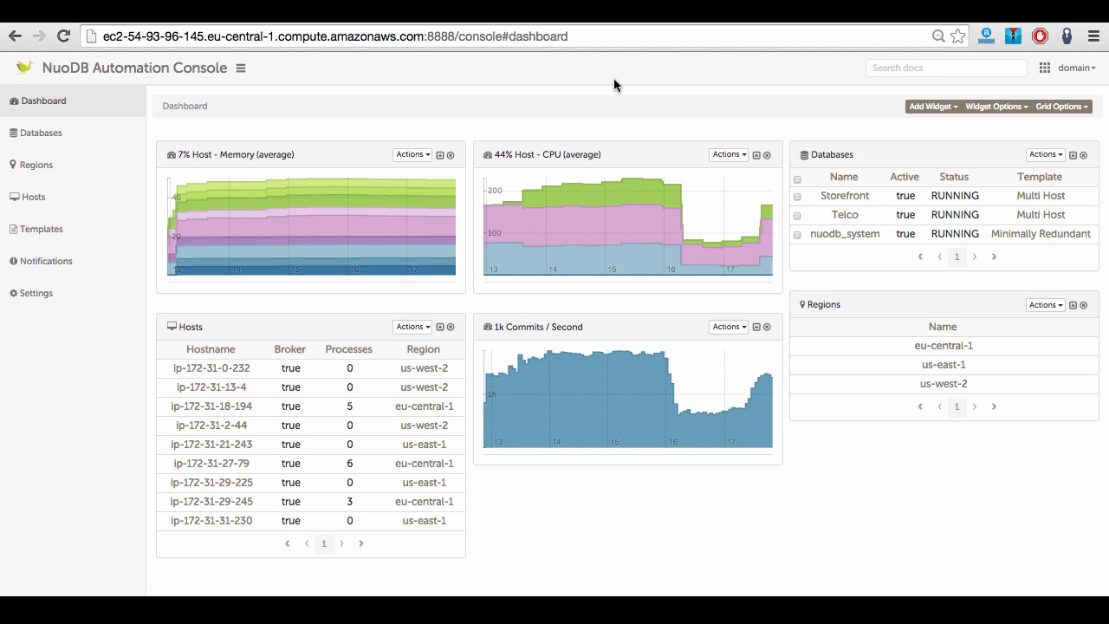
# Open the Telco database's detail page from the Dashboard's Databases widget
pyautogui.click(844, 214)
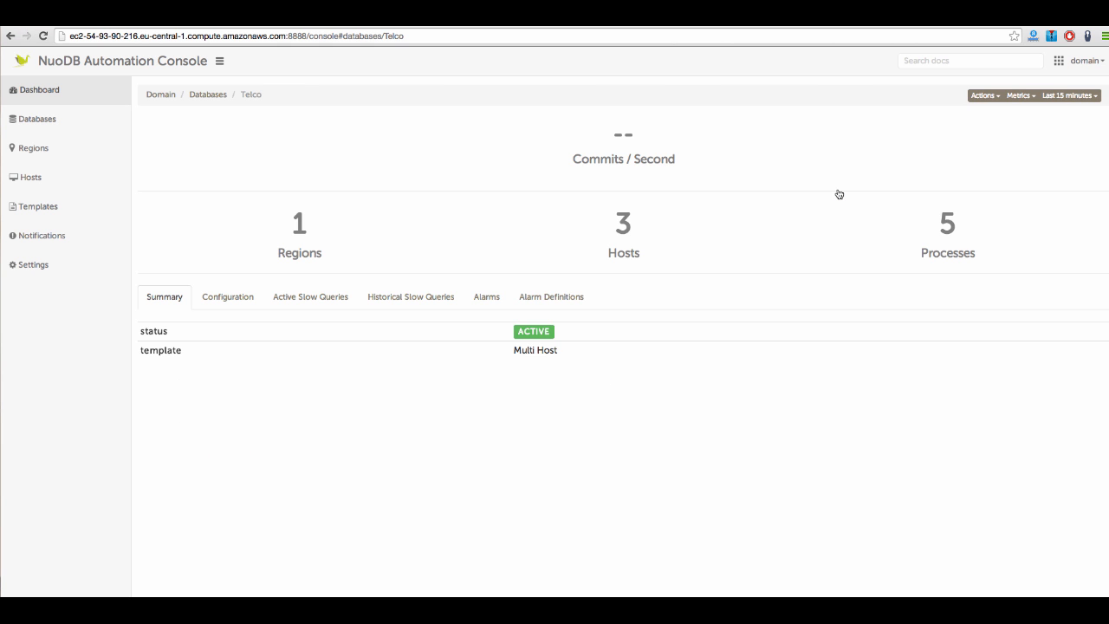
pyautogui.moveTo(835, 208)
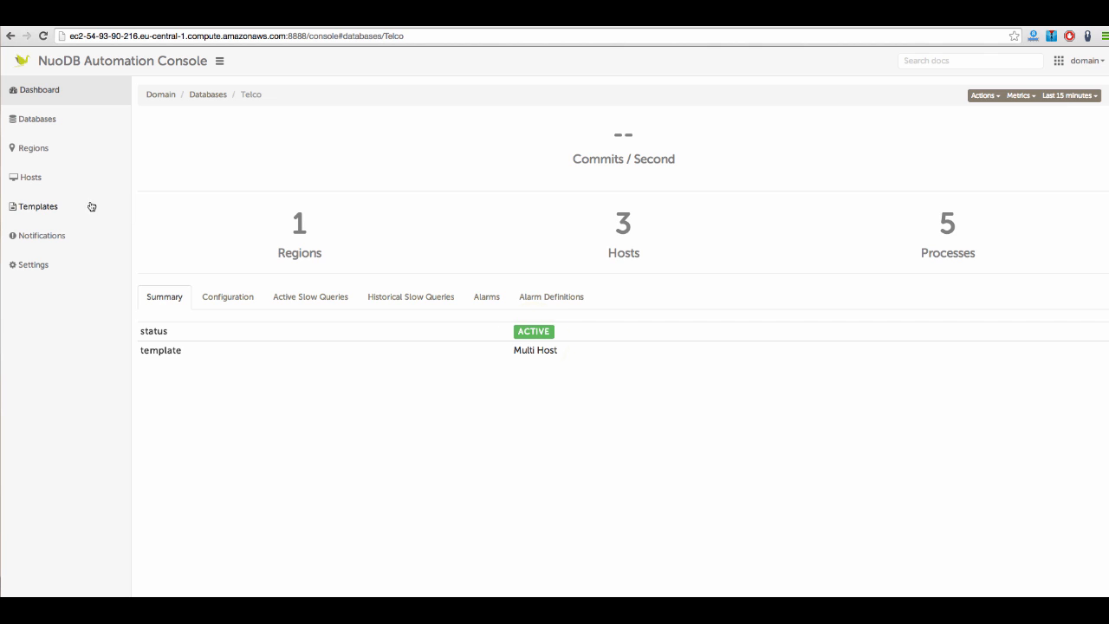
pyautogui.click(38, 204)
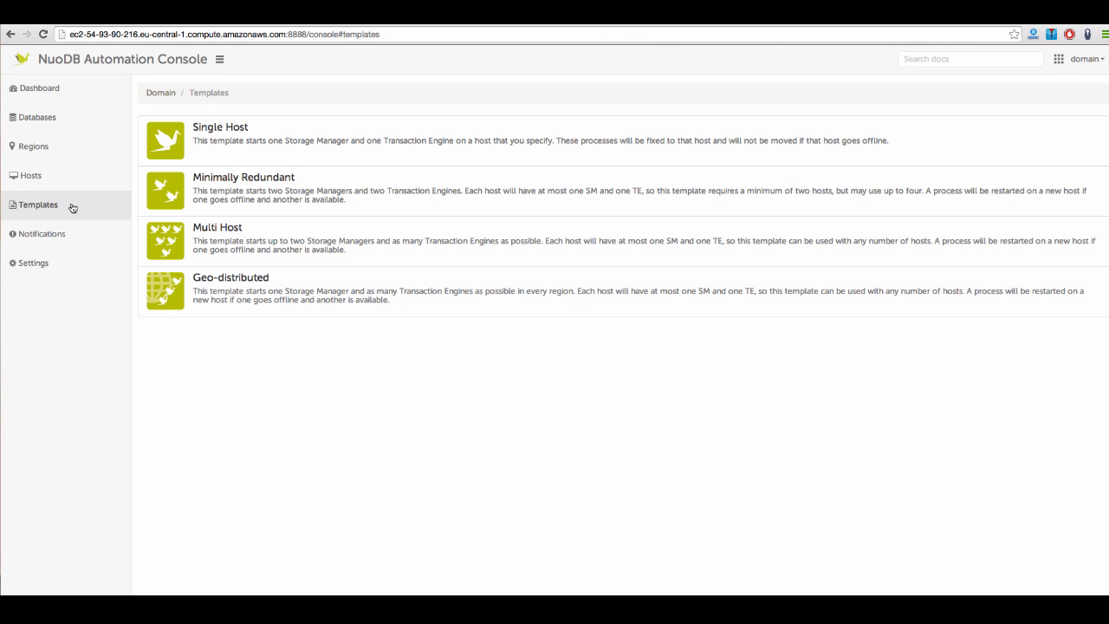
pyautogui.moveTo(190, 390)
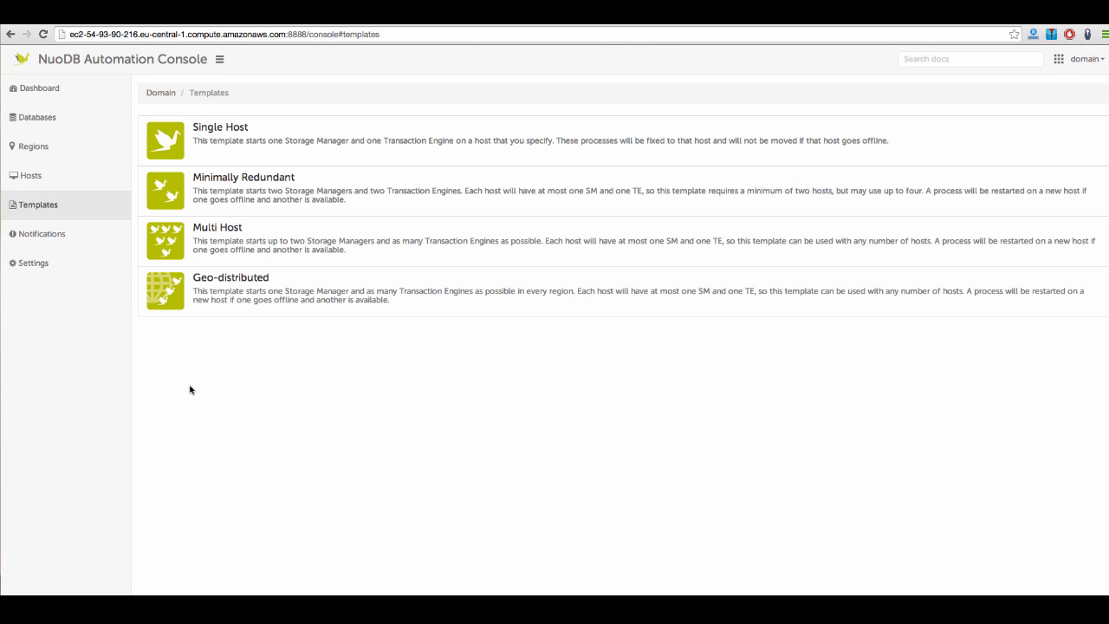
pyautogui.moveTo(165, 139)
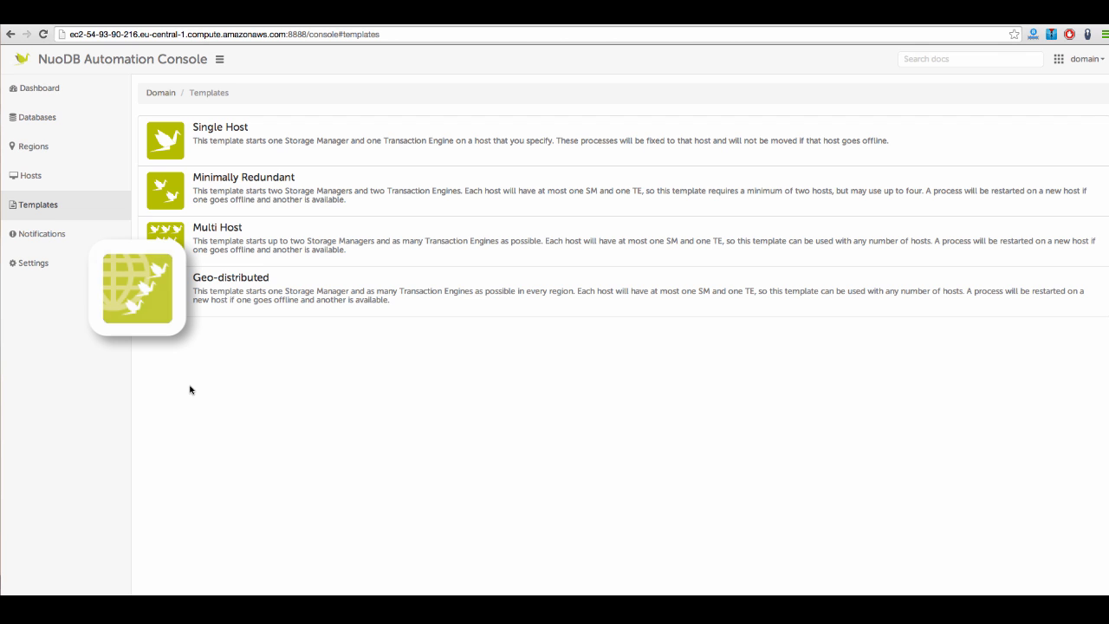
pyautogui.click(38, 118)
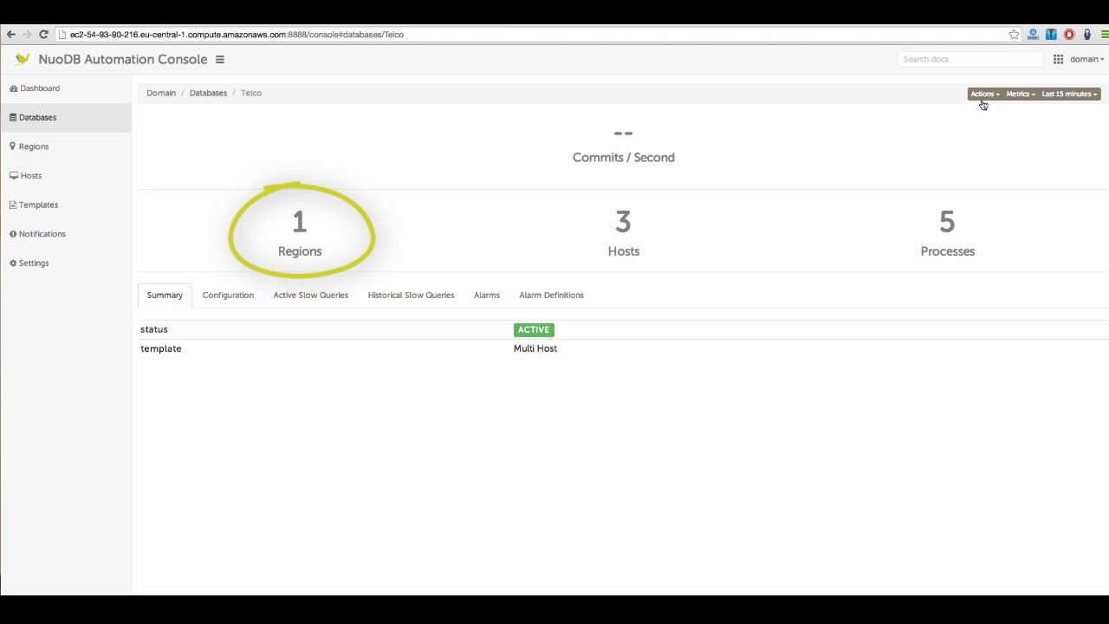
# Change Telco's template from Multi Host to Geo-distributed via Edit Database and submit
pyautogui.click(982, 94)
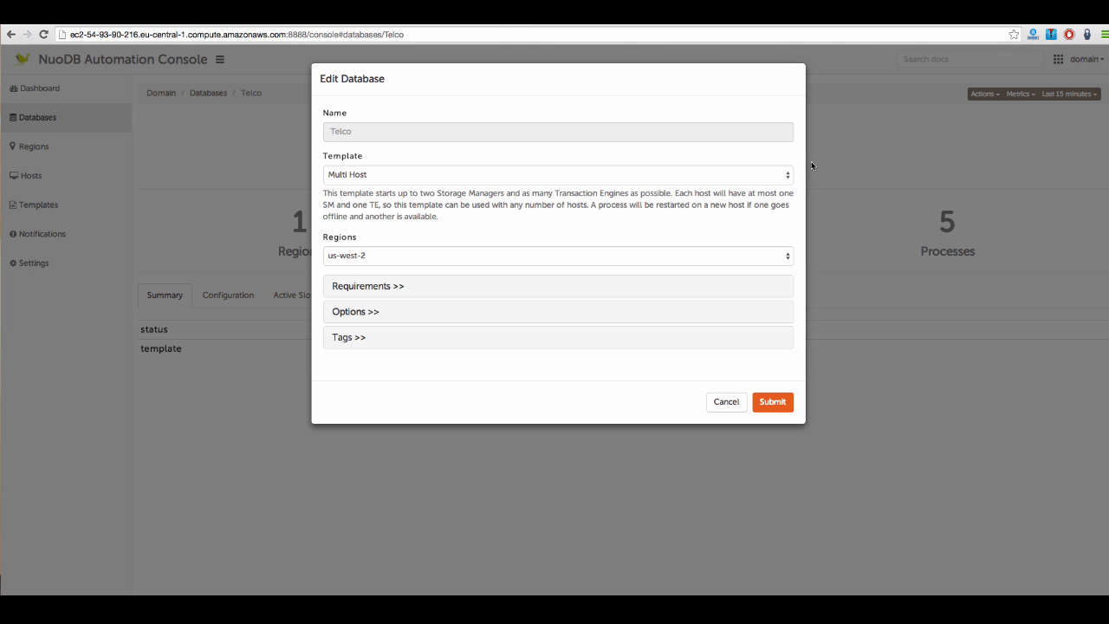
pyautogui.click(558, 173)
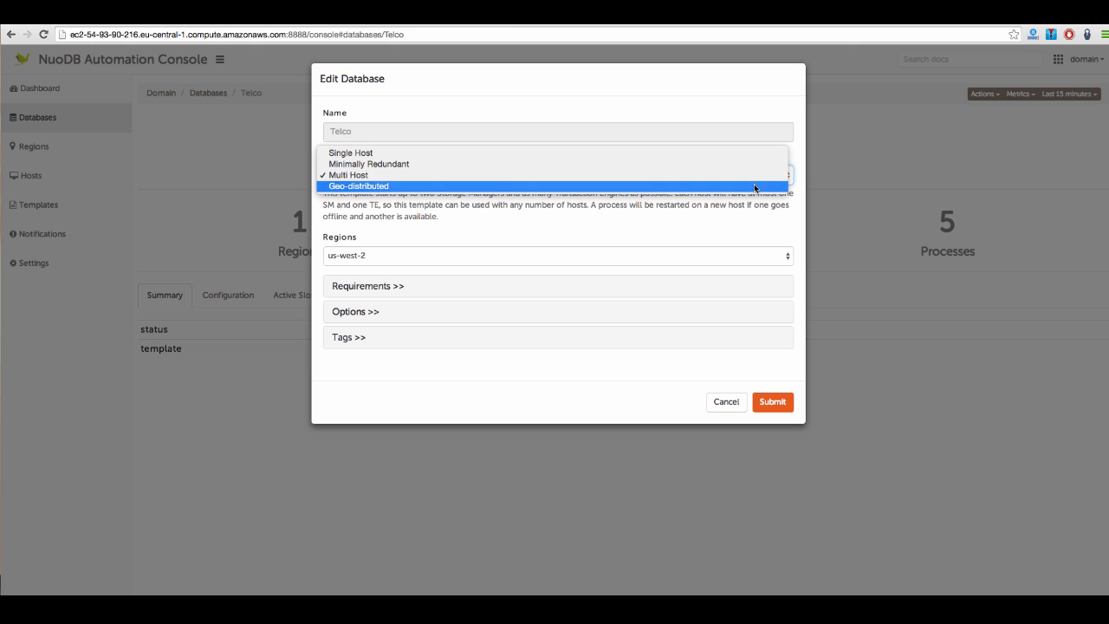
pyautogui.click(360, 186)
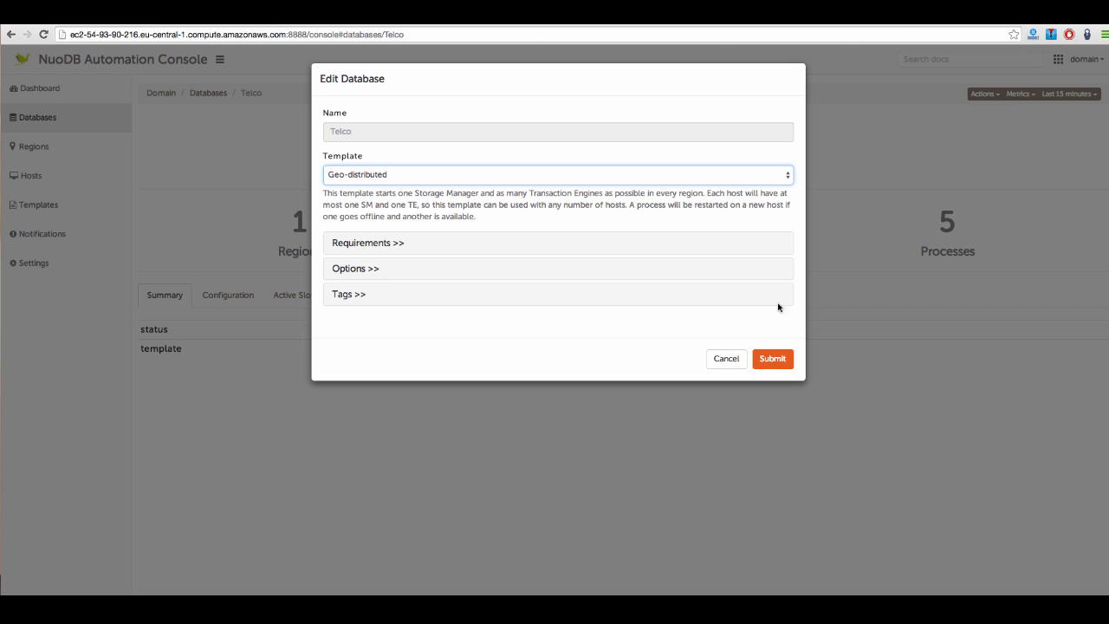
pyautogui.click(771, 356)
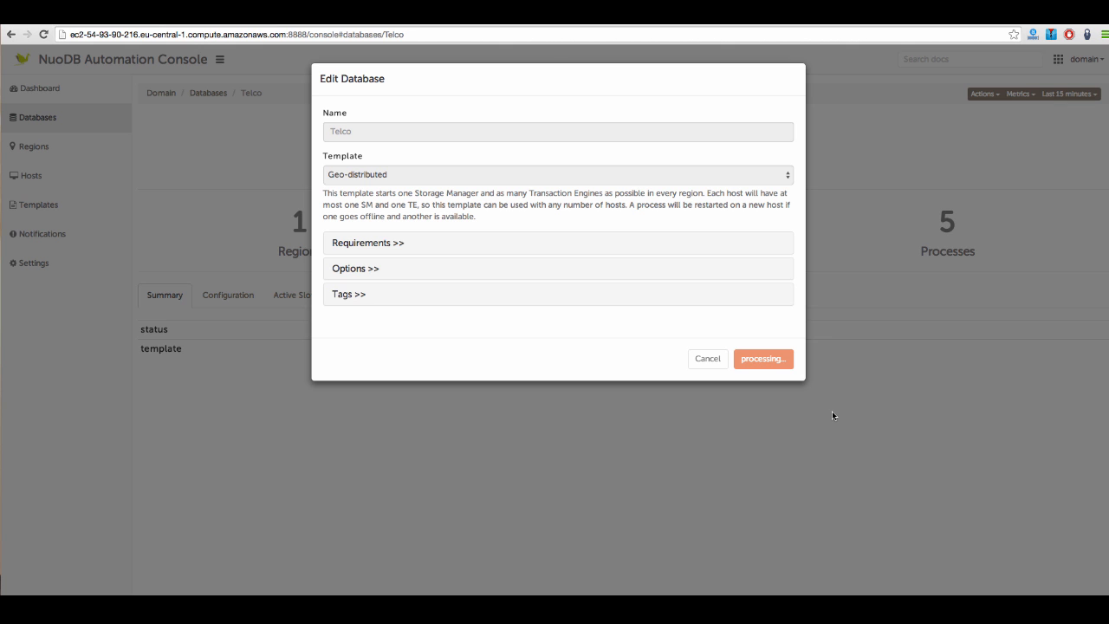
pyautogui.click(763, 359)
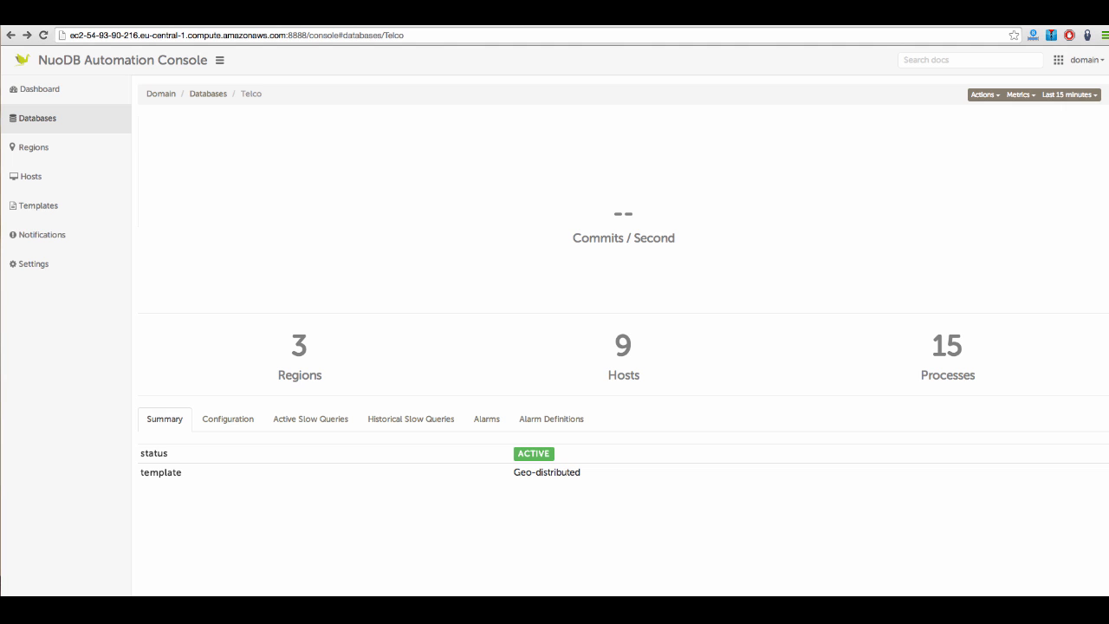
pyautogui.moveTo(765, 579)
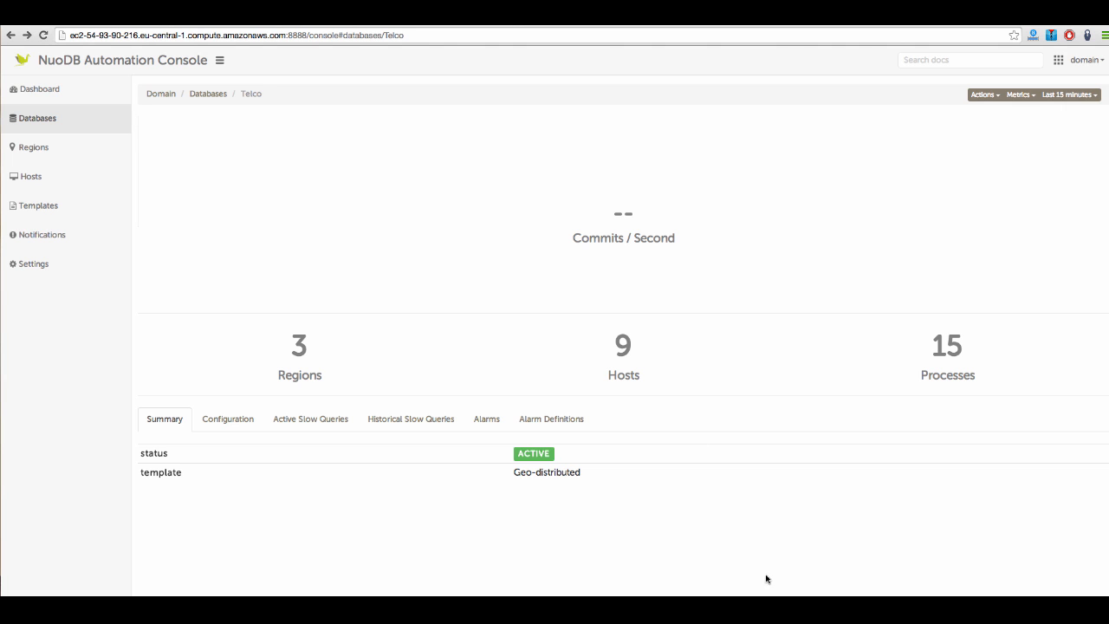
pyautogui.moveTo(755, 510)
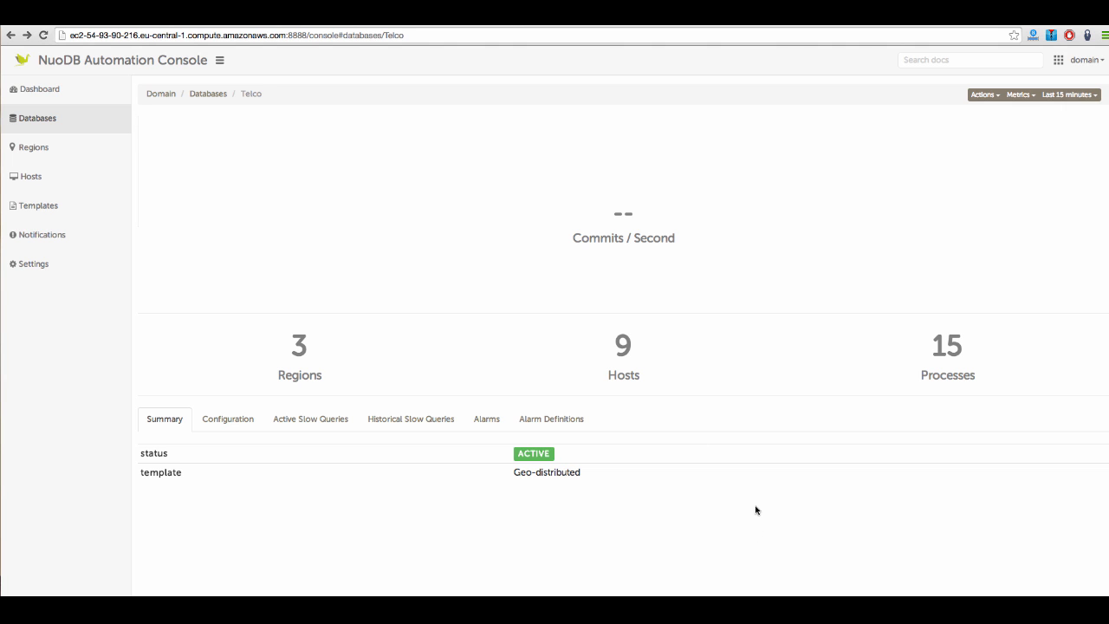